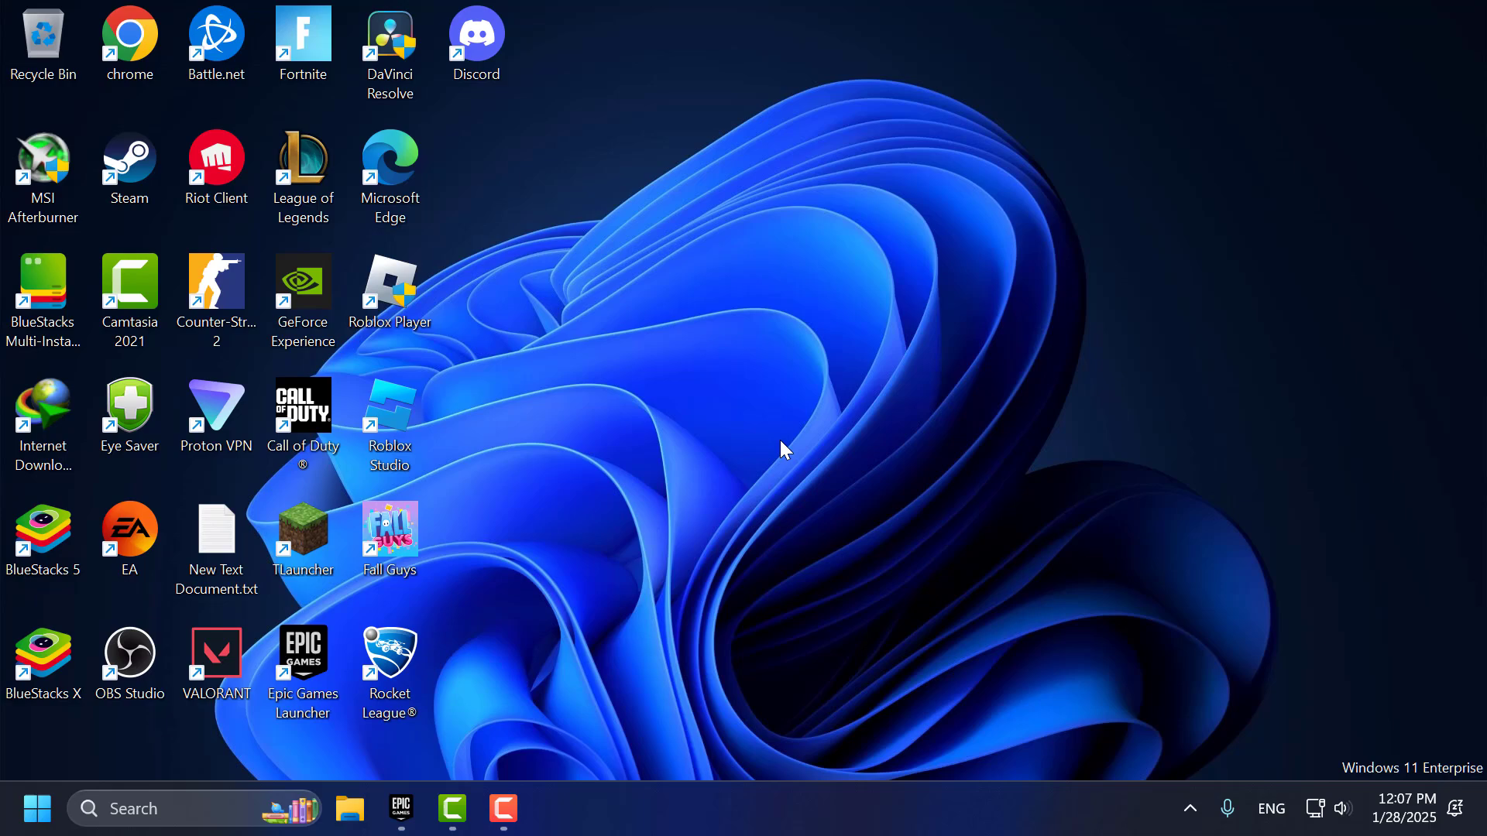
Show the Library and the options menu for Rocket League in Epic Games Launcher
click(400, 814)
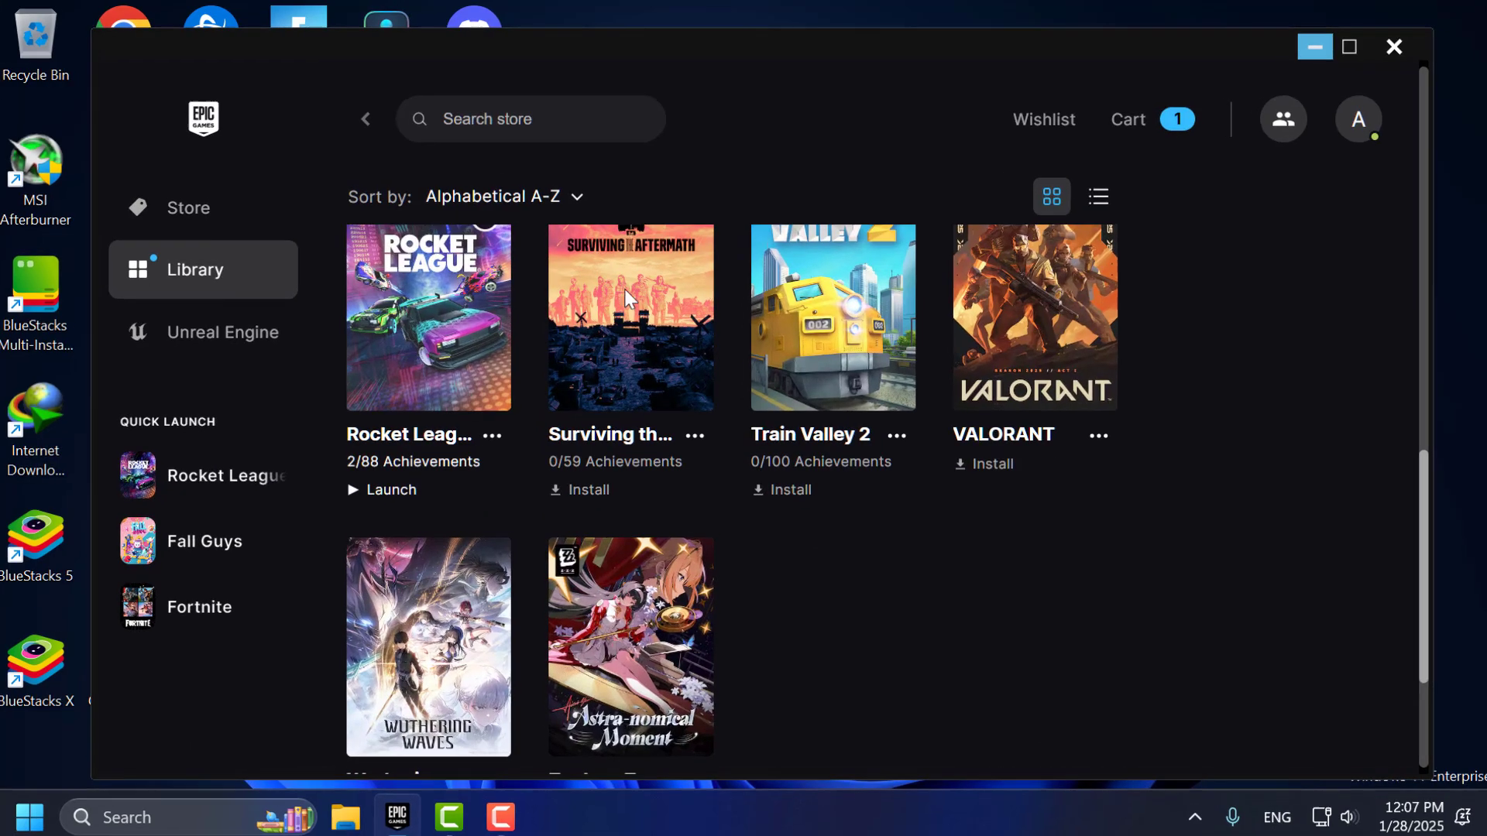
click(493, 434)
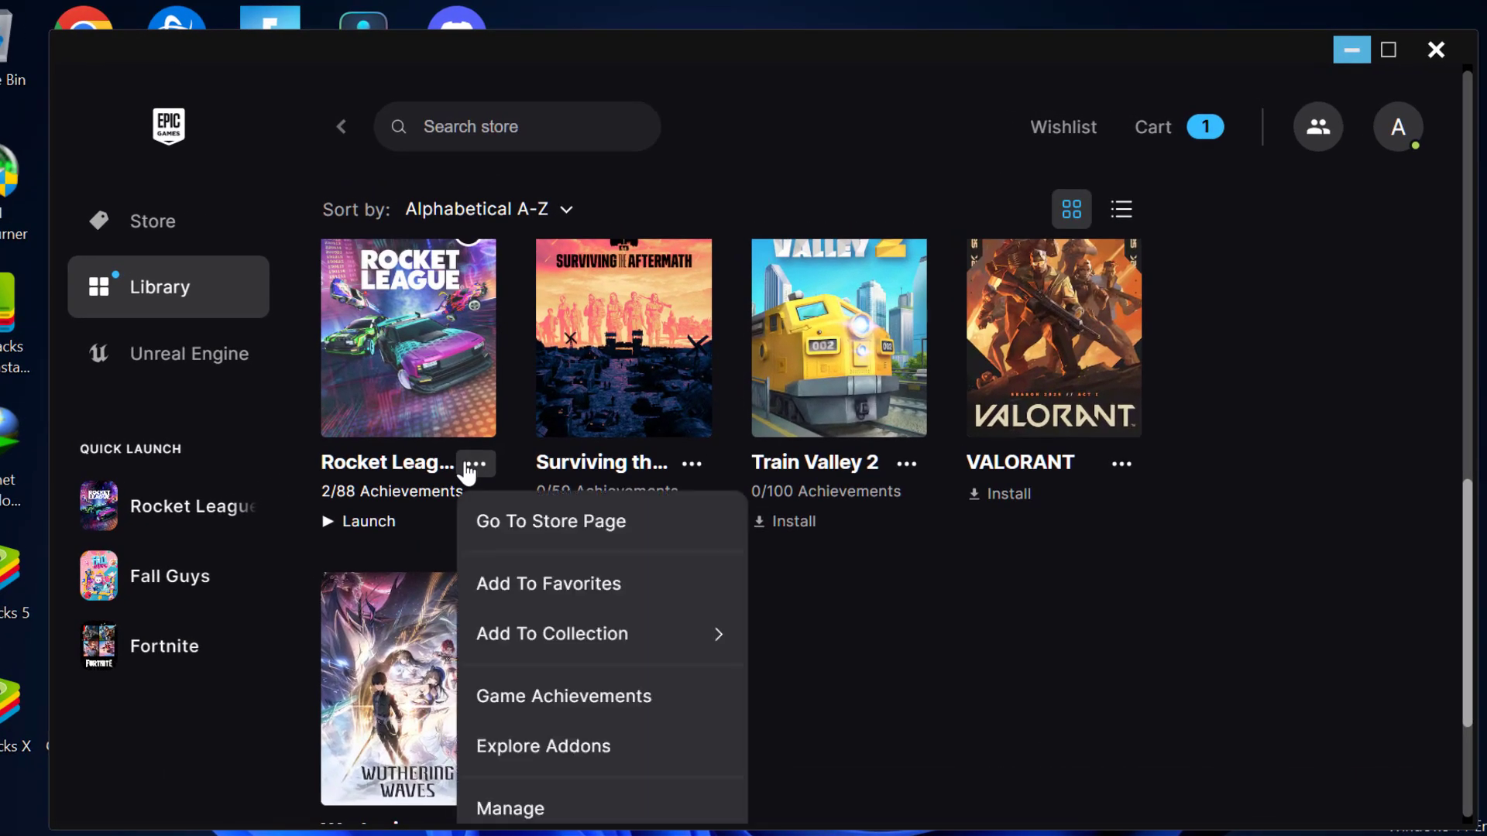
mouse_move(597, 808)
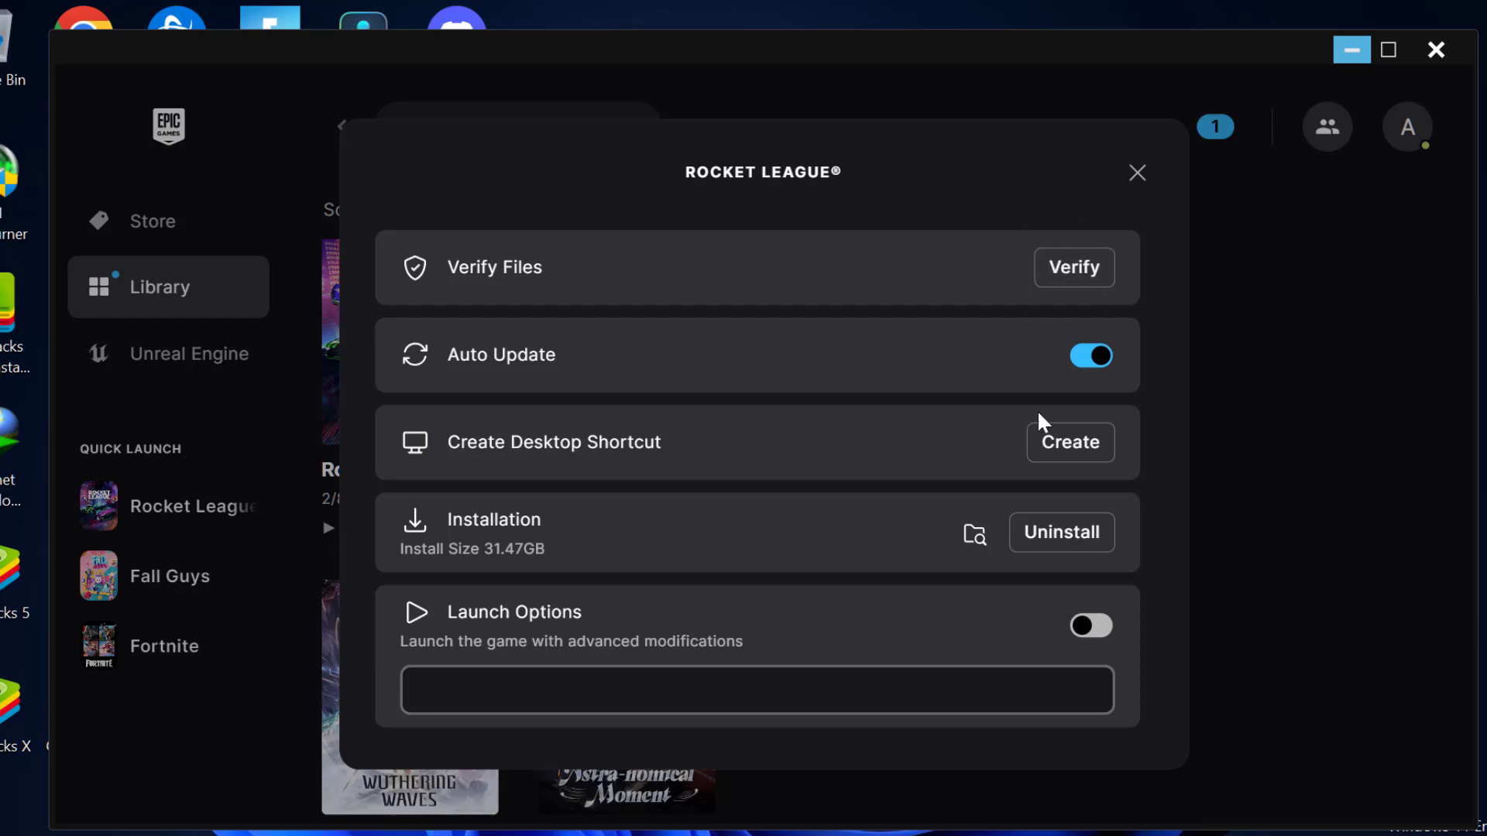
mouse_move(972, 533)
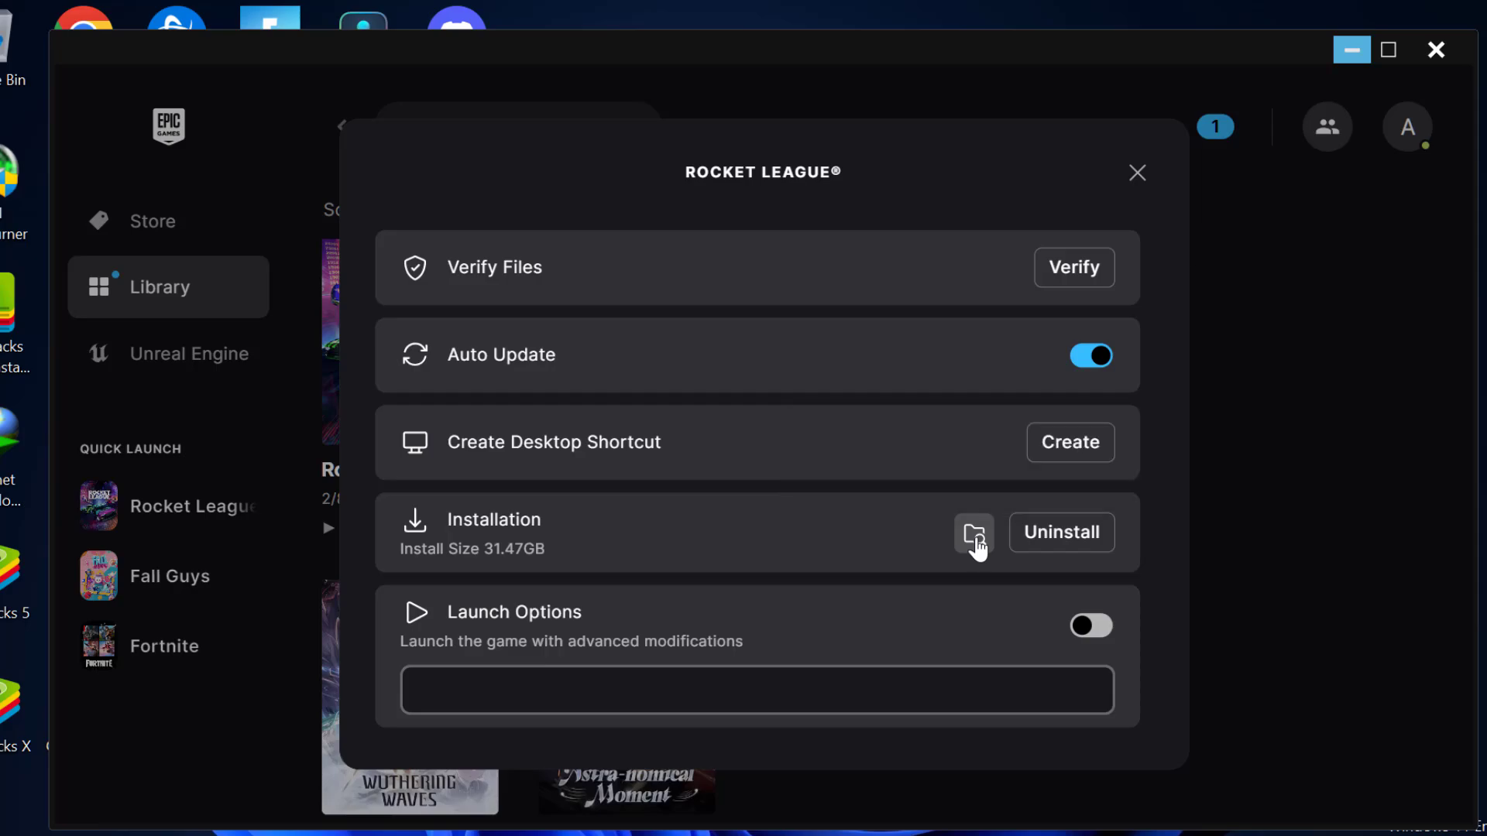
Browse Rocket League's install folder into Binaries\Win64 in File Explorer
click(974, 532)
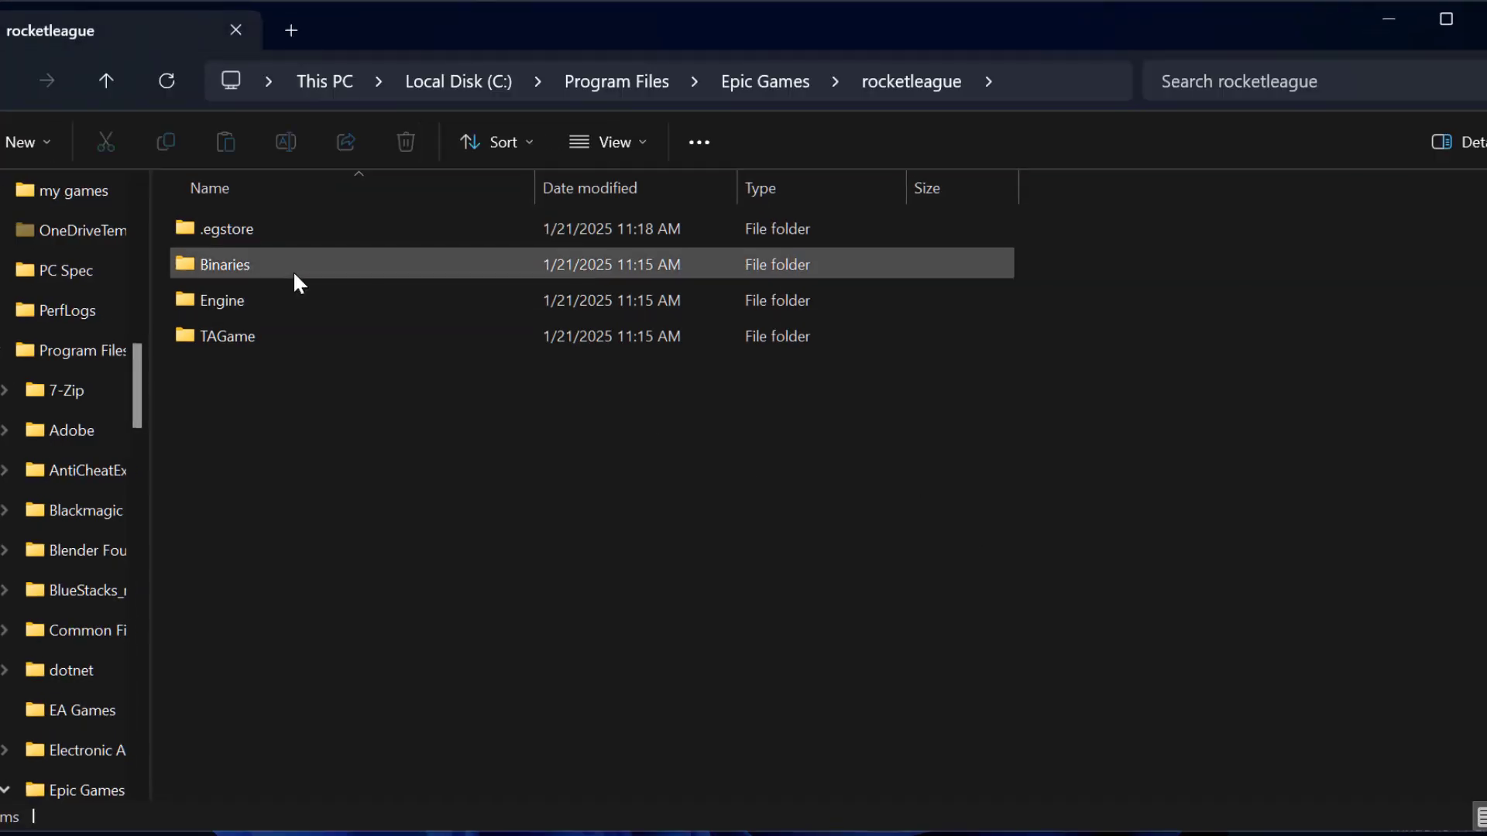
double_click(225, 263)
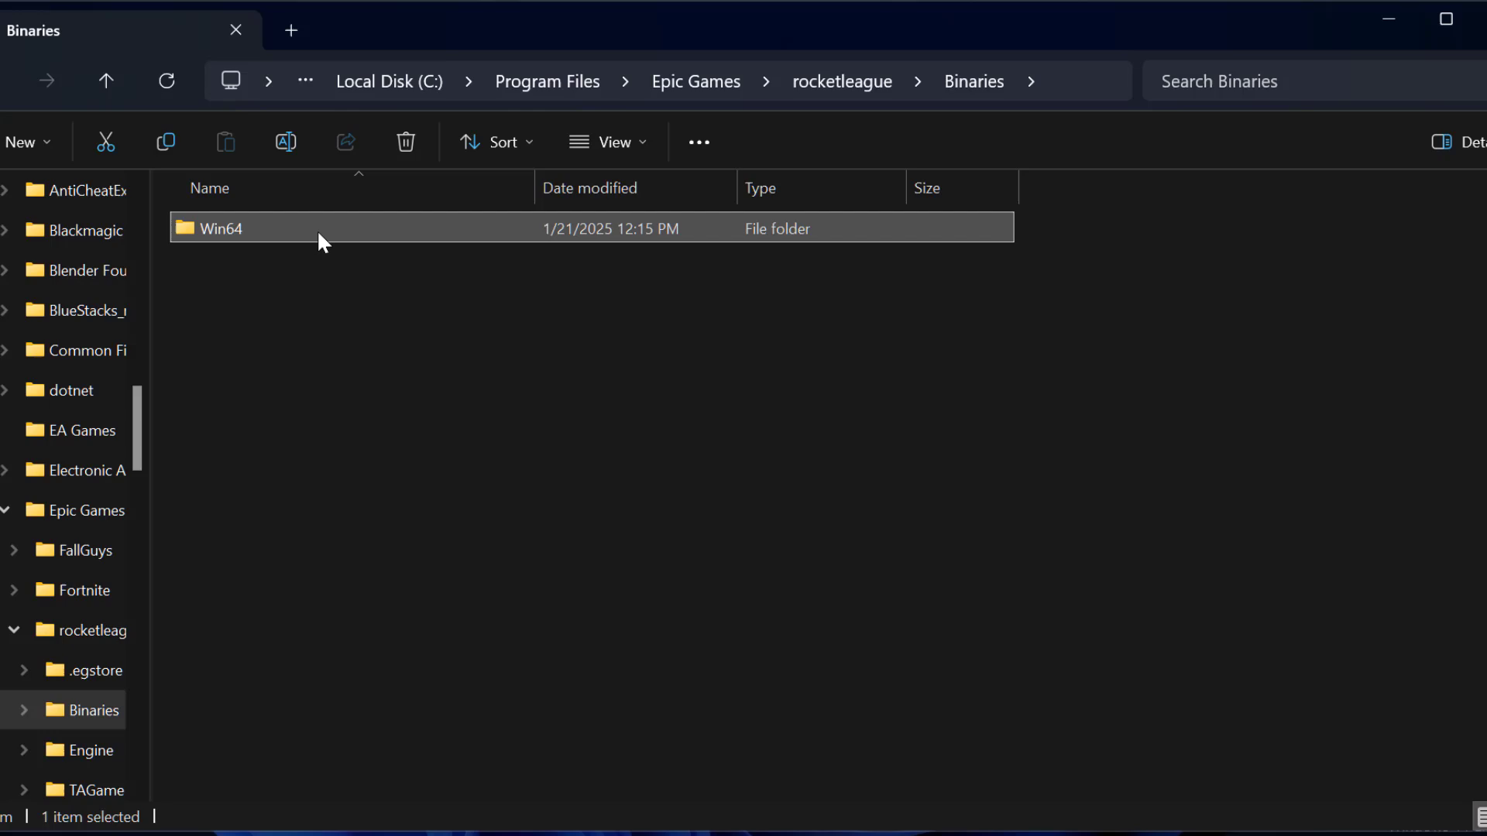
double_click(221, 227)
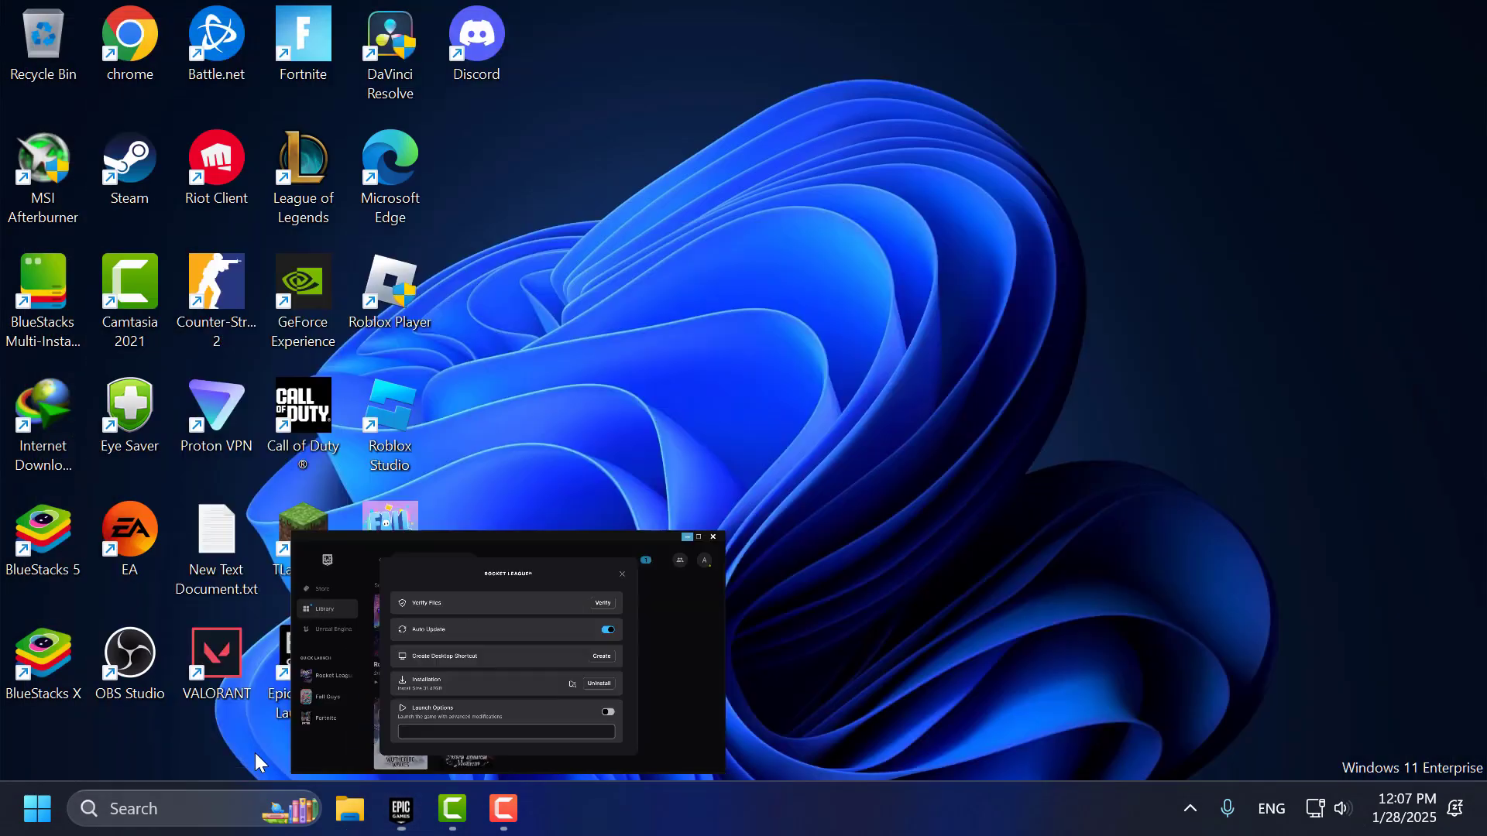
Find 'graphics settings' and add RocketLeague.exe from the Win64 path to the per-app graphics list
text(graphics settings)
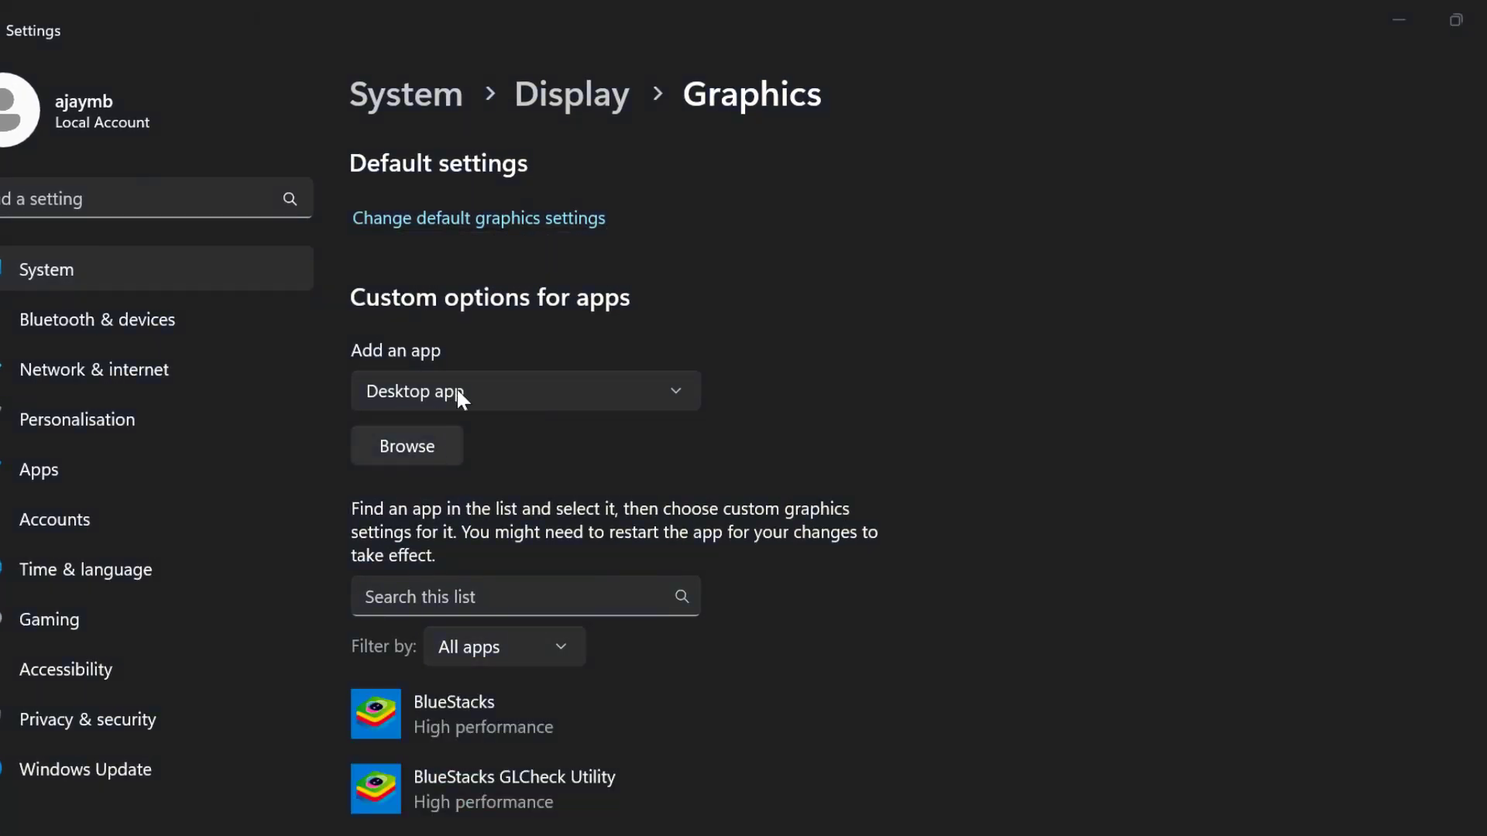
click(406, 446)
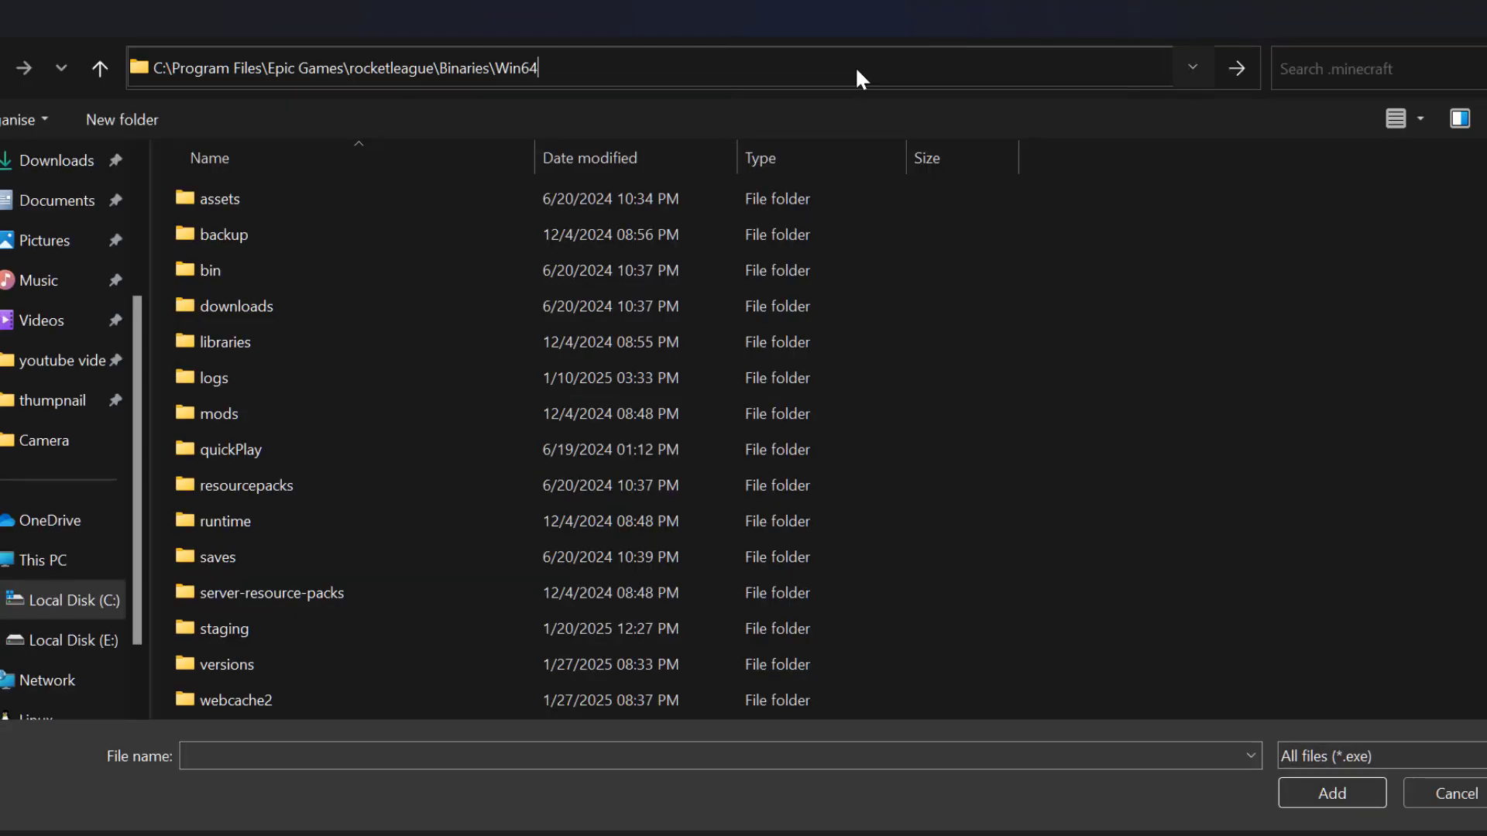
key(Enter)
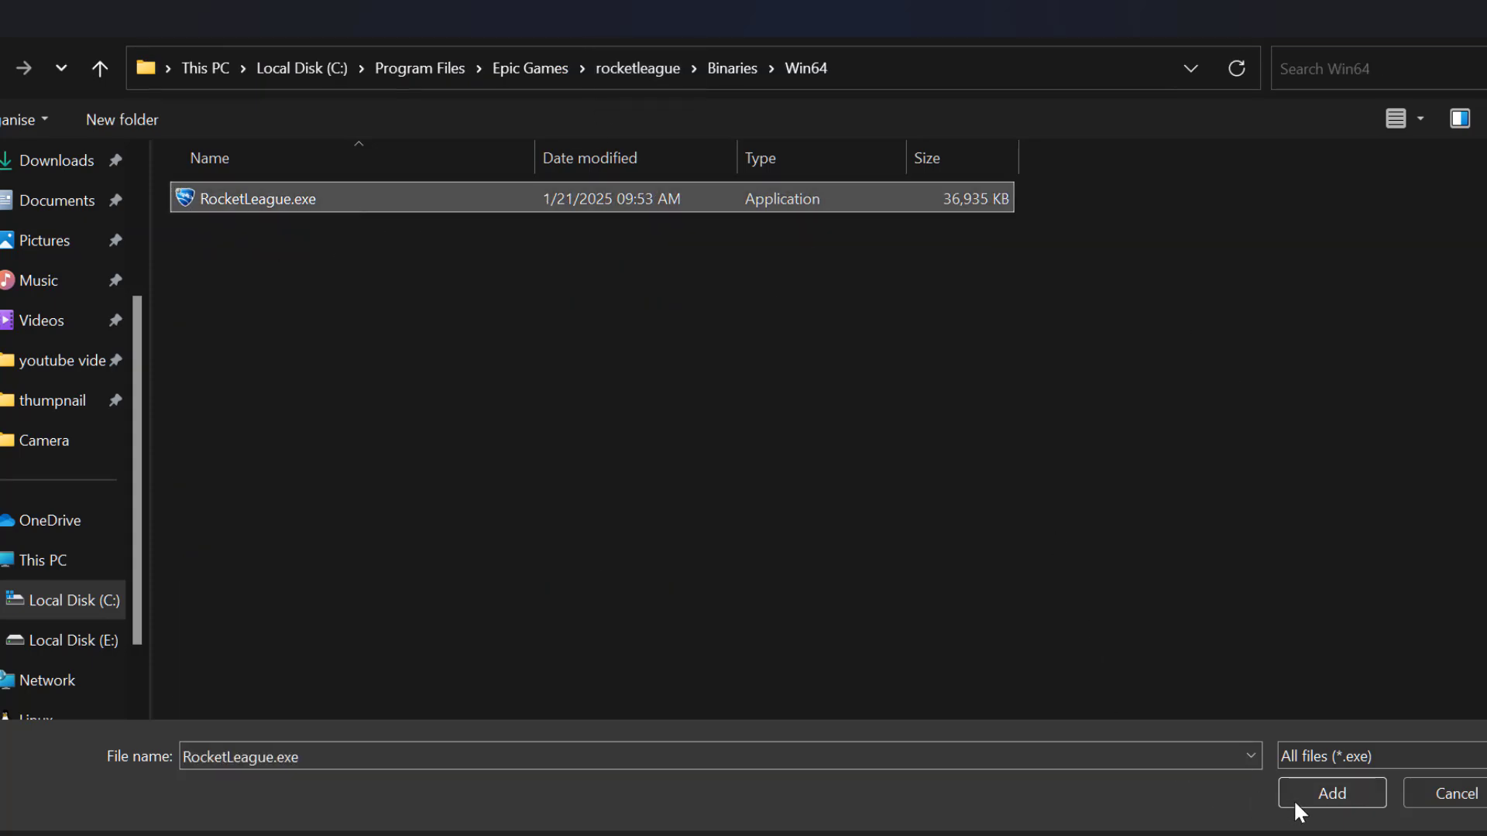
click(1331, 792)
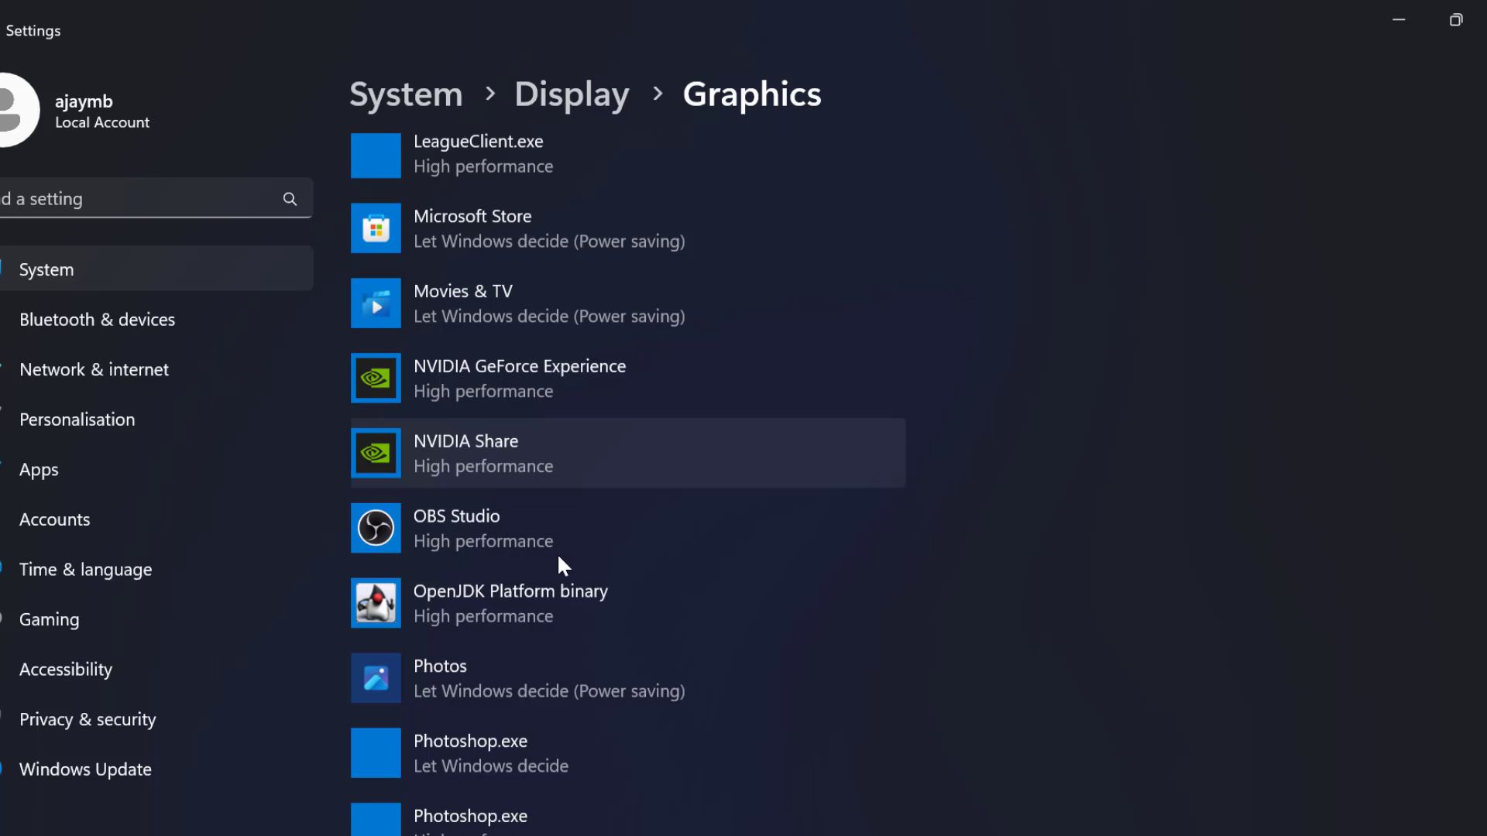
Choose High performance as Rocket League's graphics preference in its Options
scroll(down, 3)
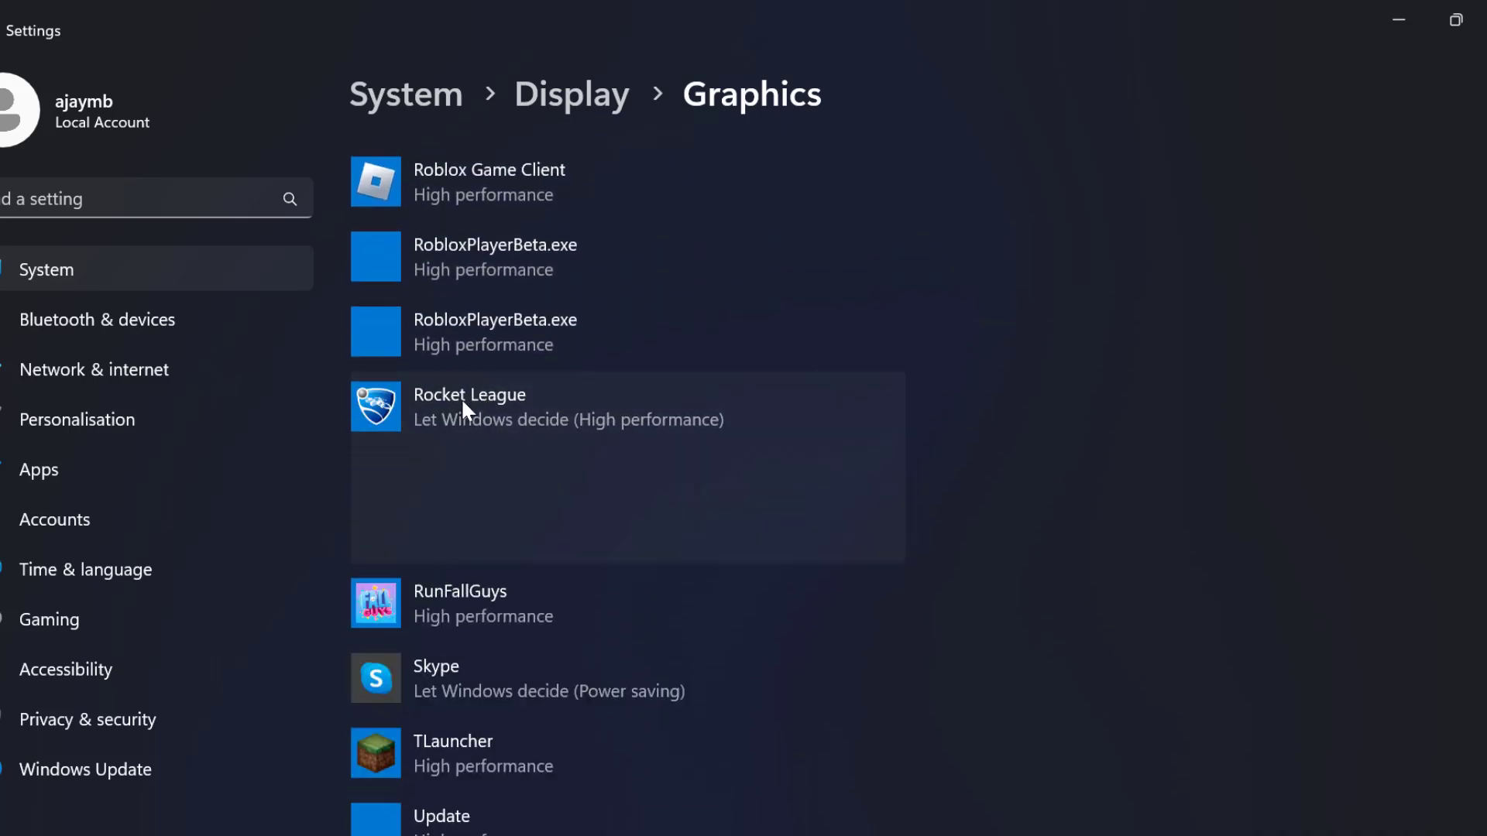
click(469, 406)
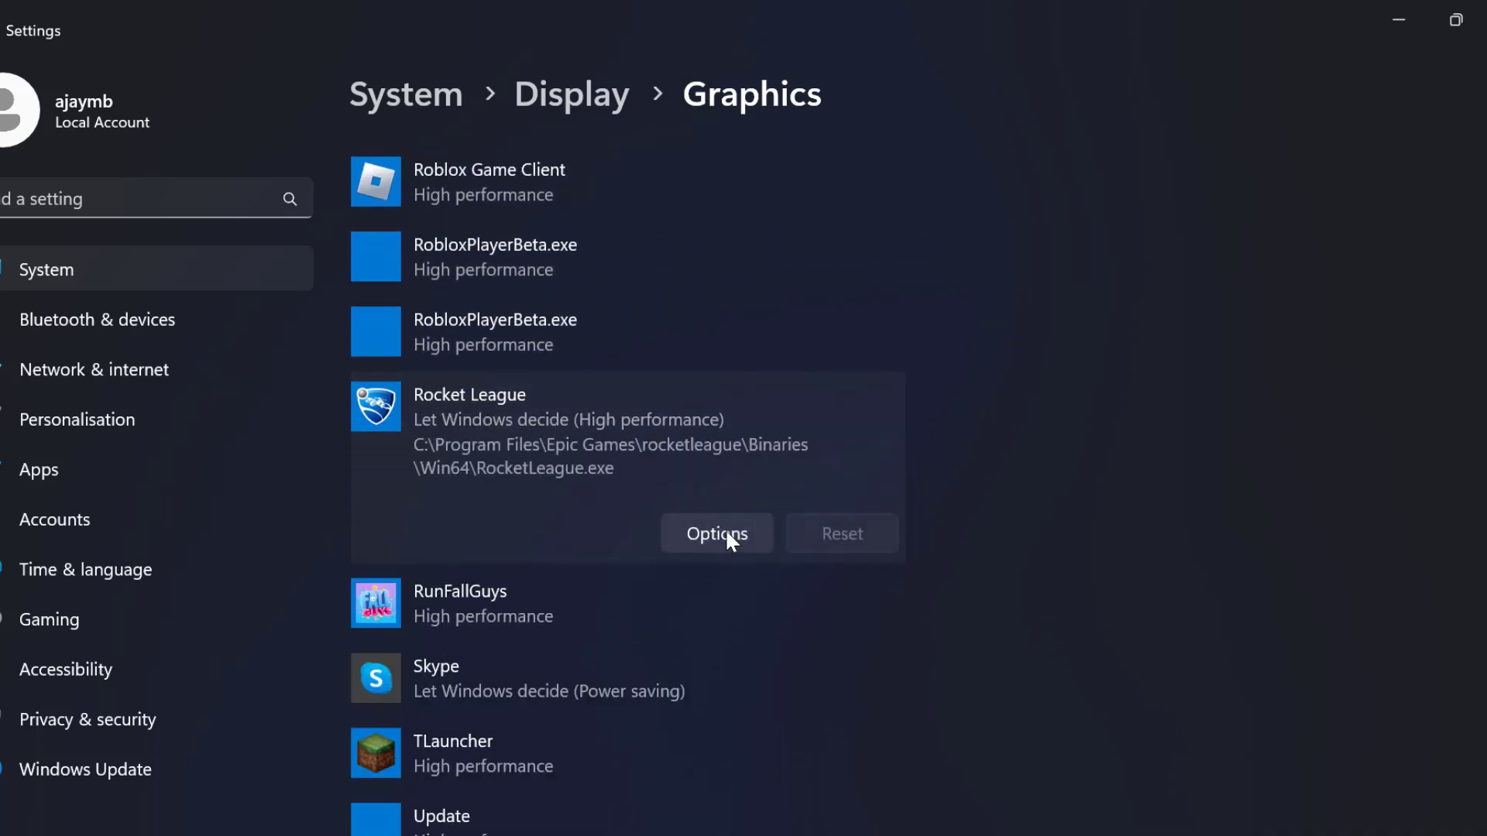
click(715, 533)
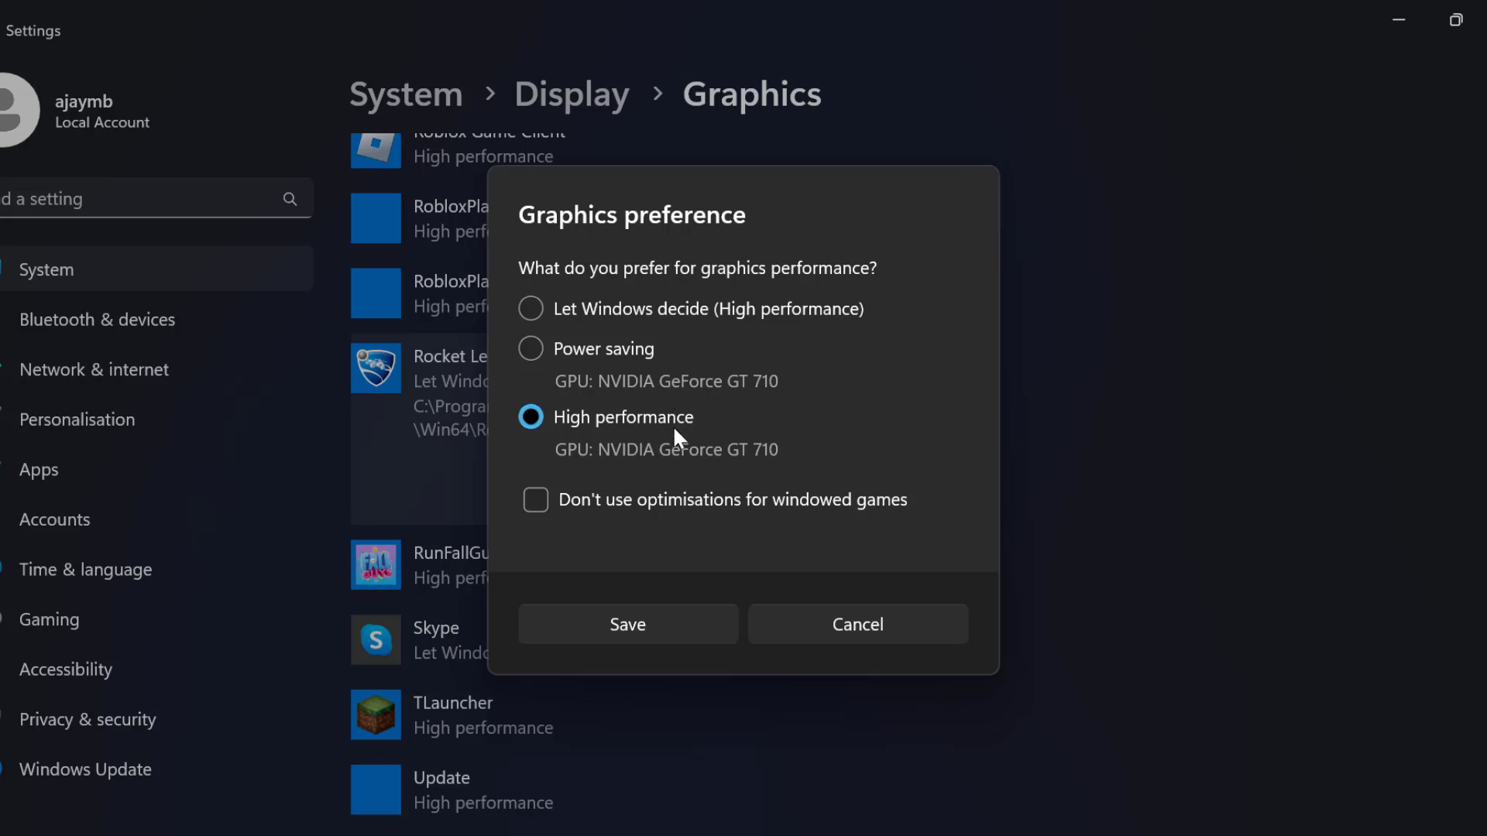
click(627, 624)
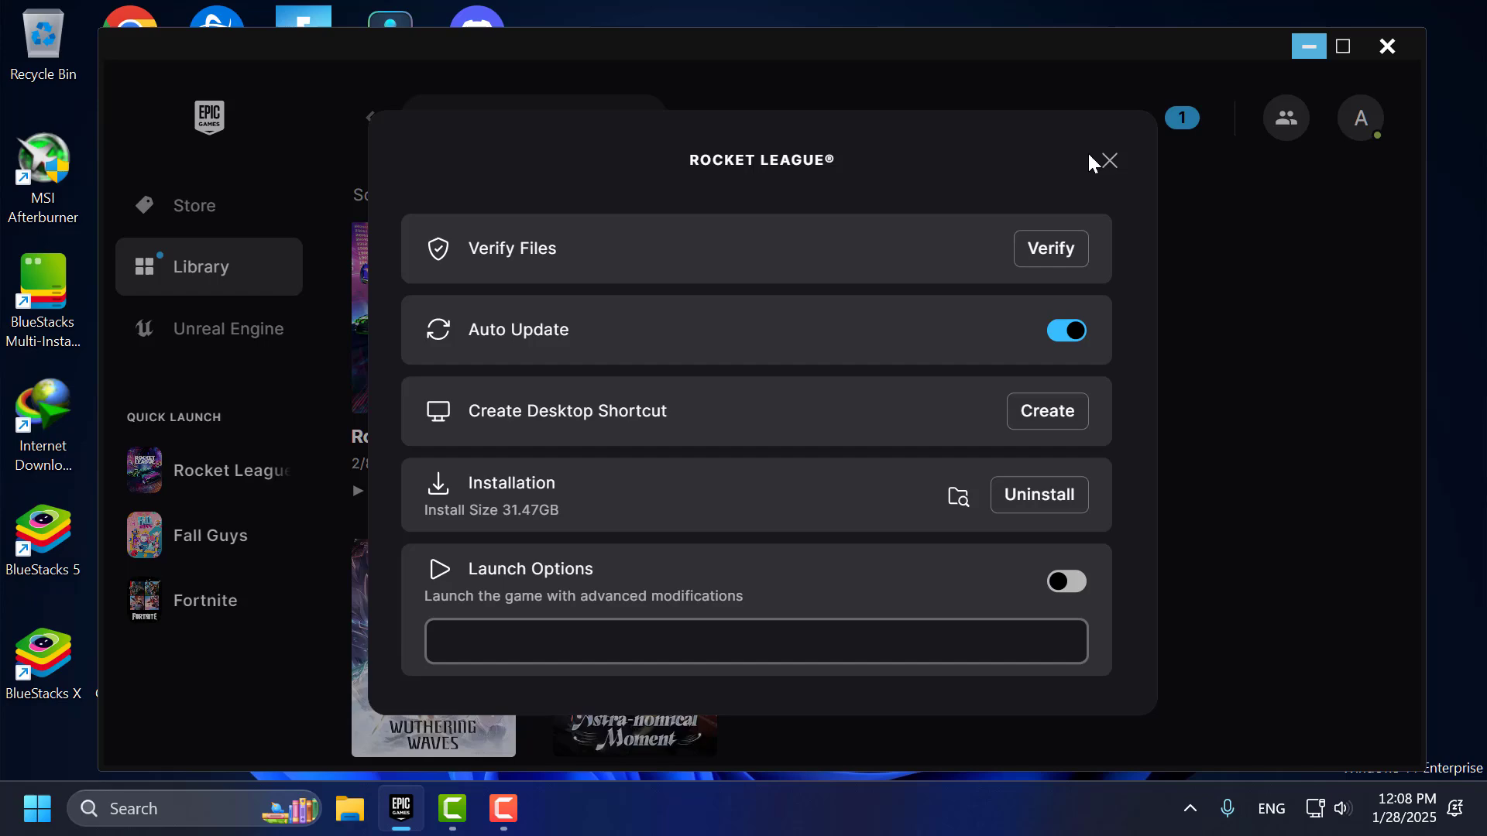
Close the Rocket League Manage dialog in Epic Games Launcher
click(1102, 160)
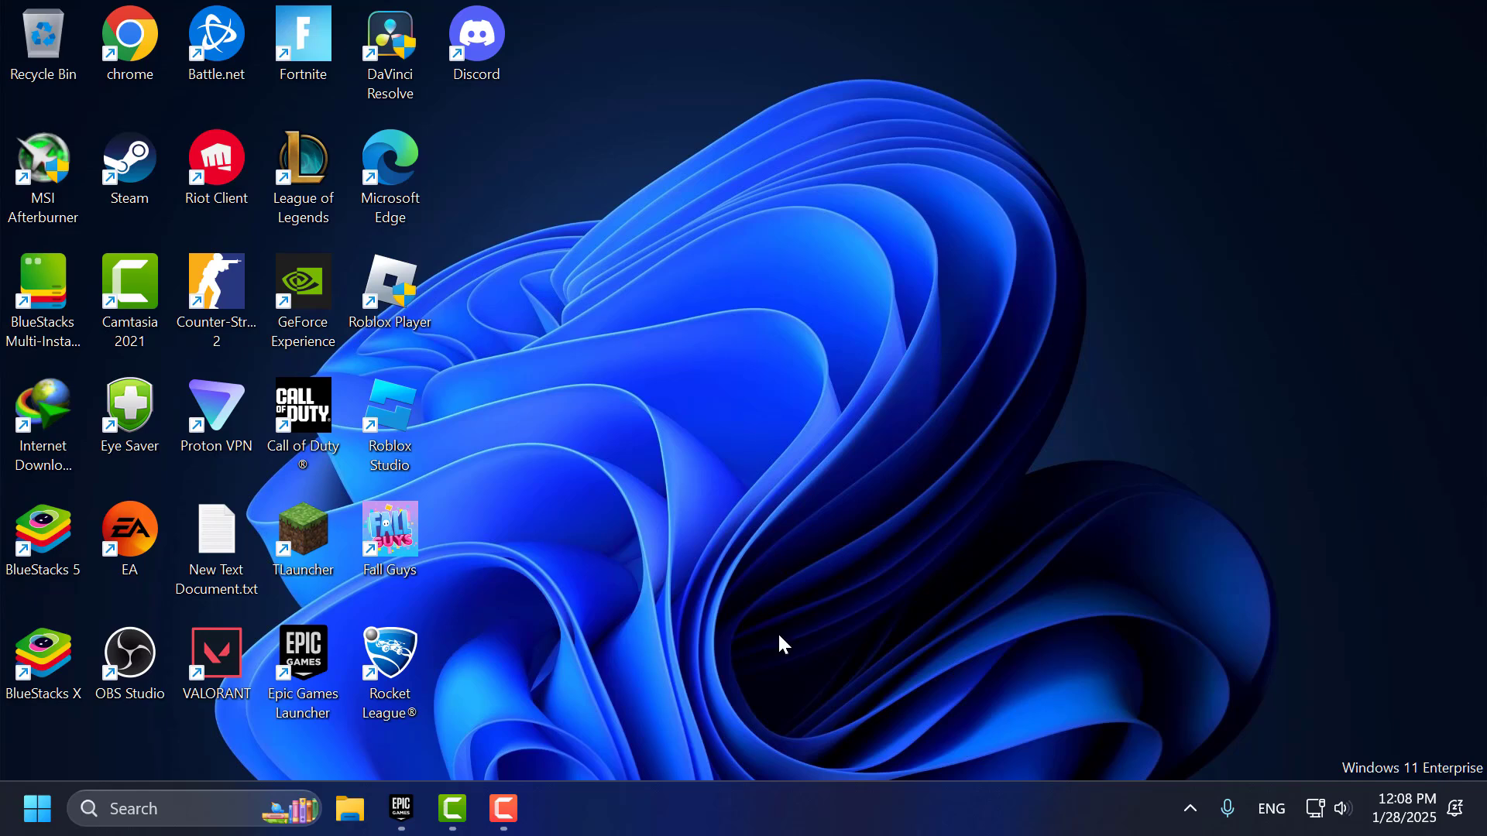
mouse_move(349, 808)
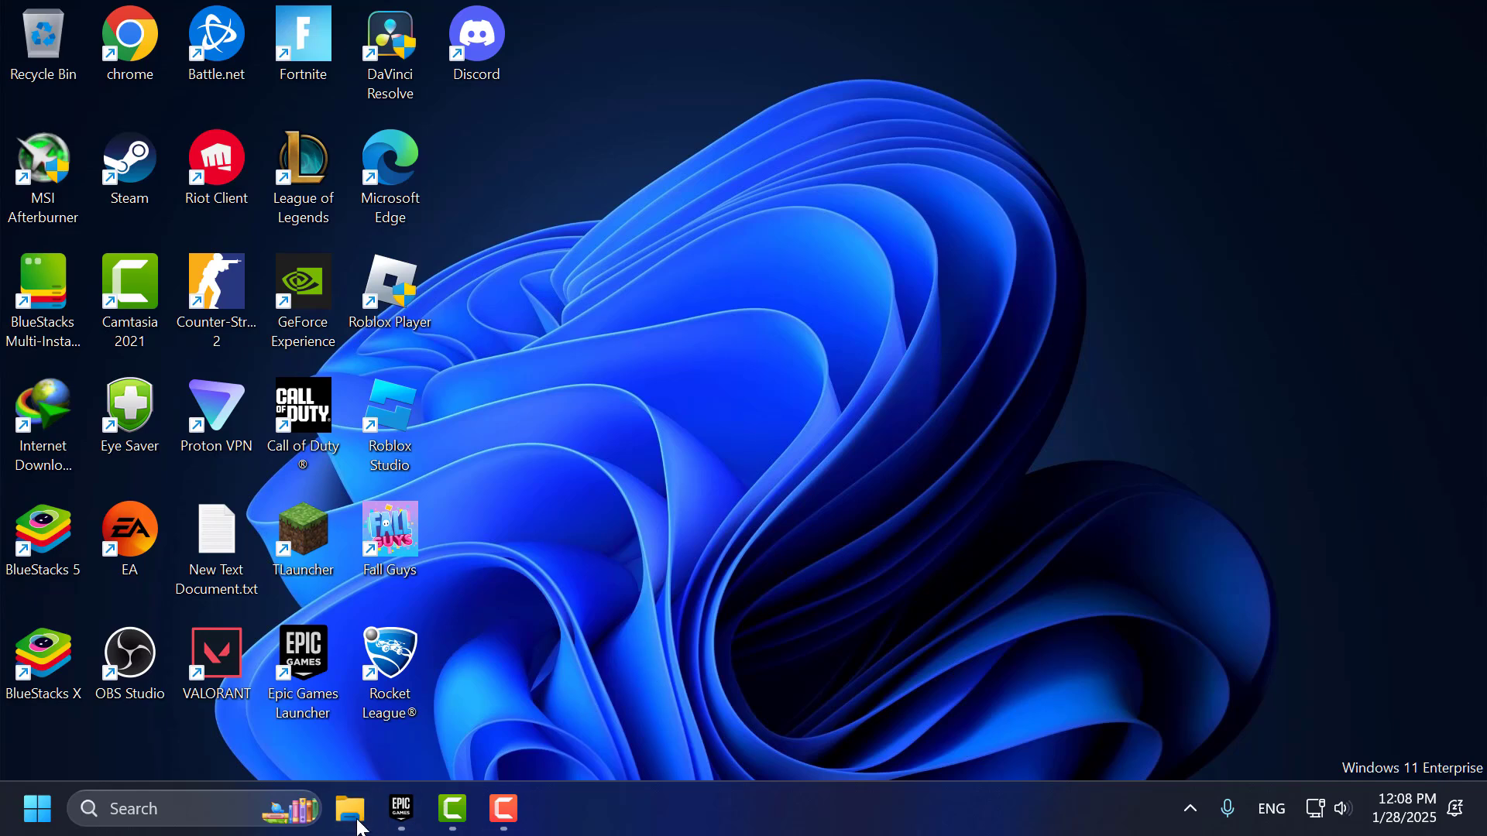
Rename Documents\My Games\Rocket League to 'Rocket League old' and close File Explorer
click(350, 809)
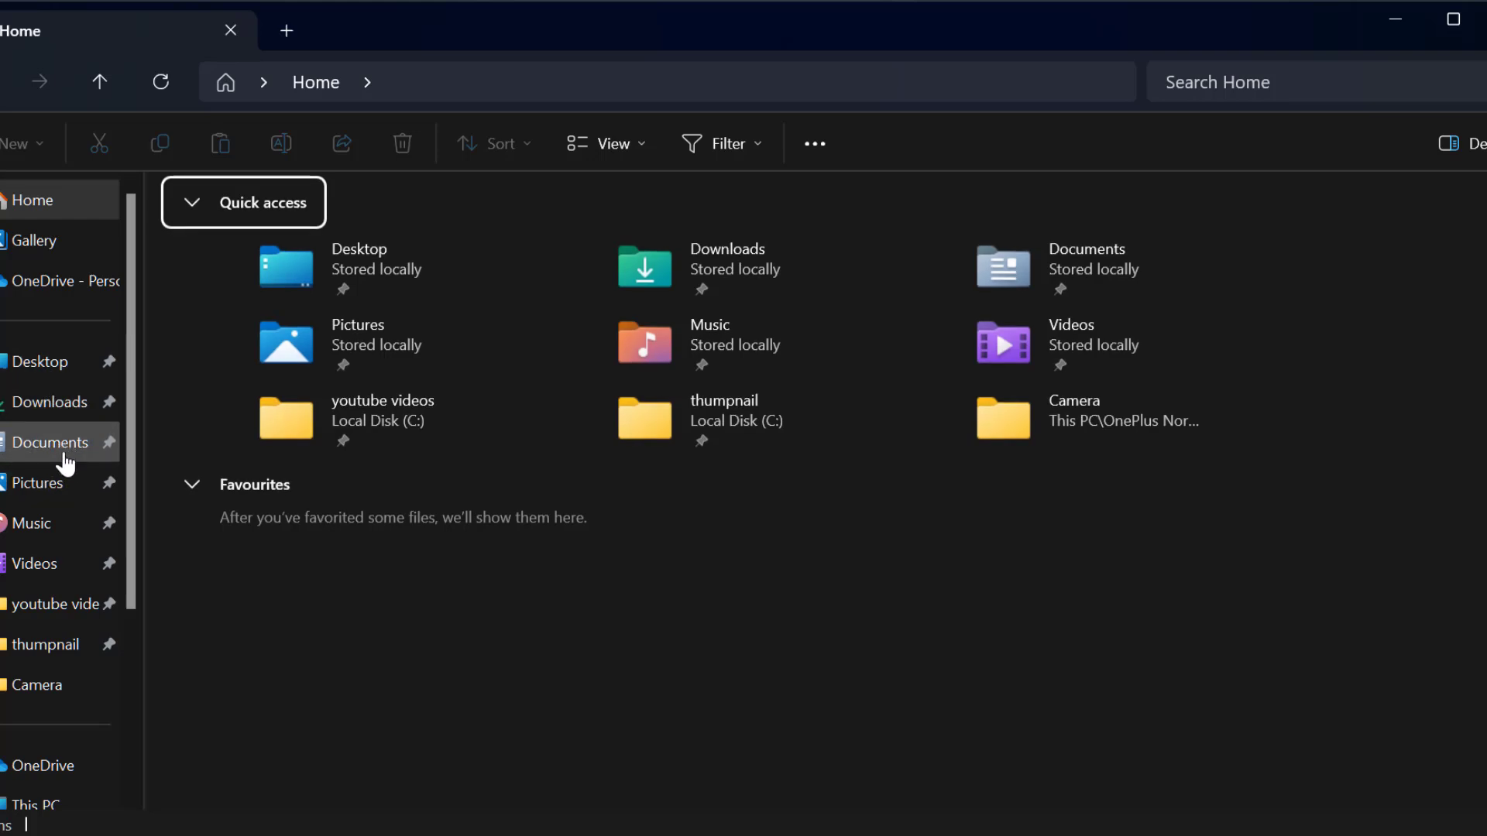
click(51, 442)
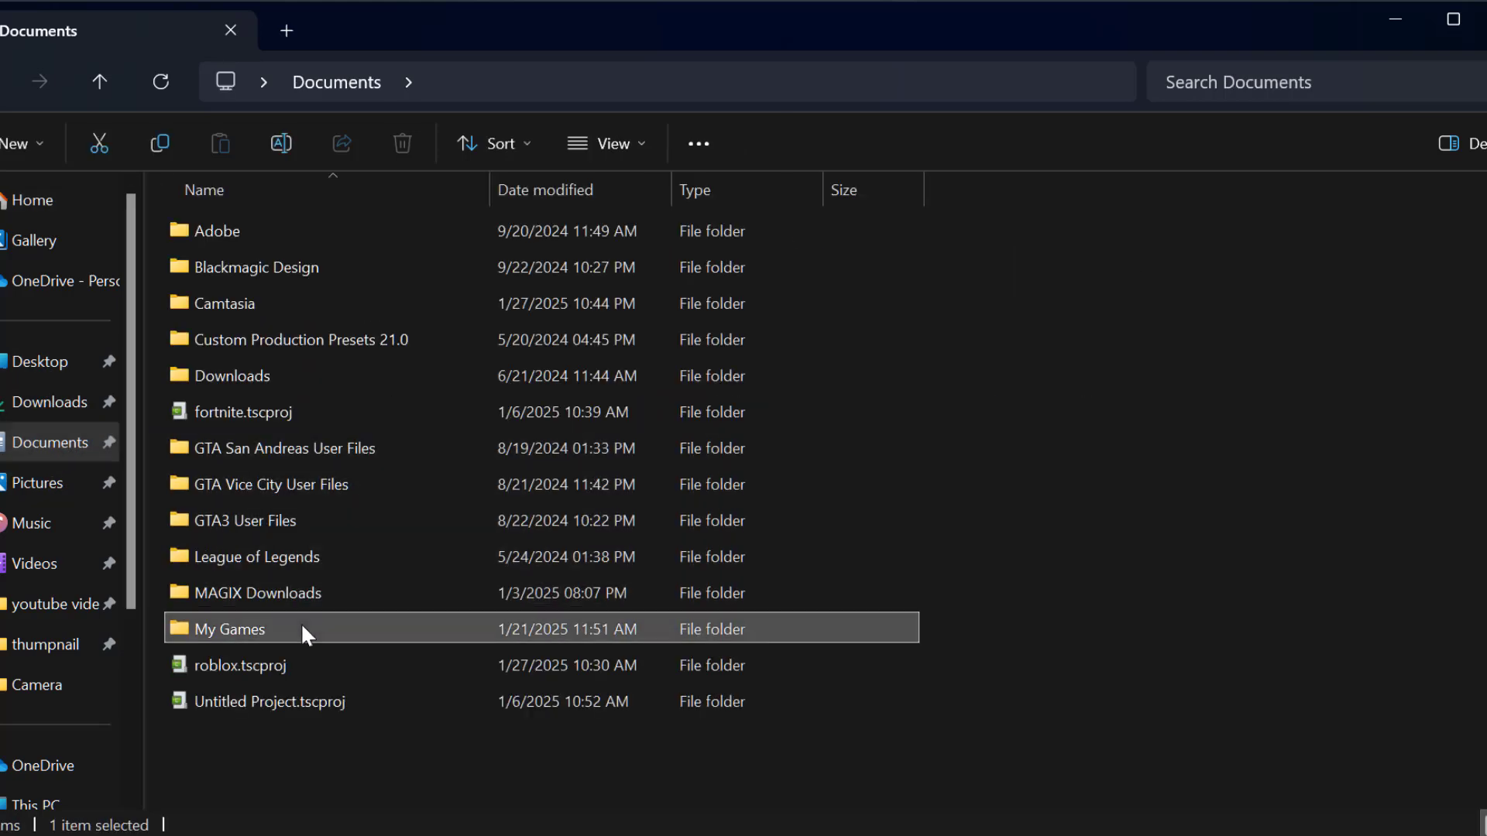
double_click(227, 629)
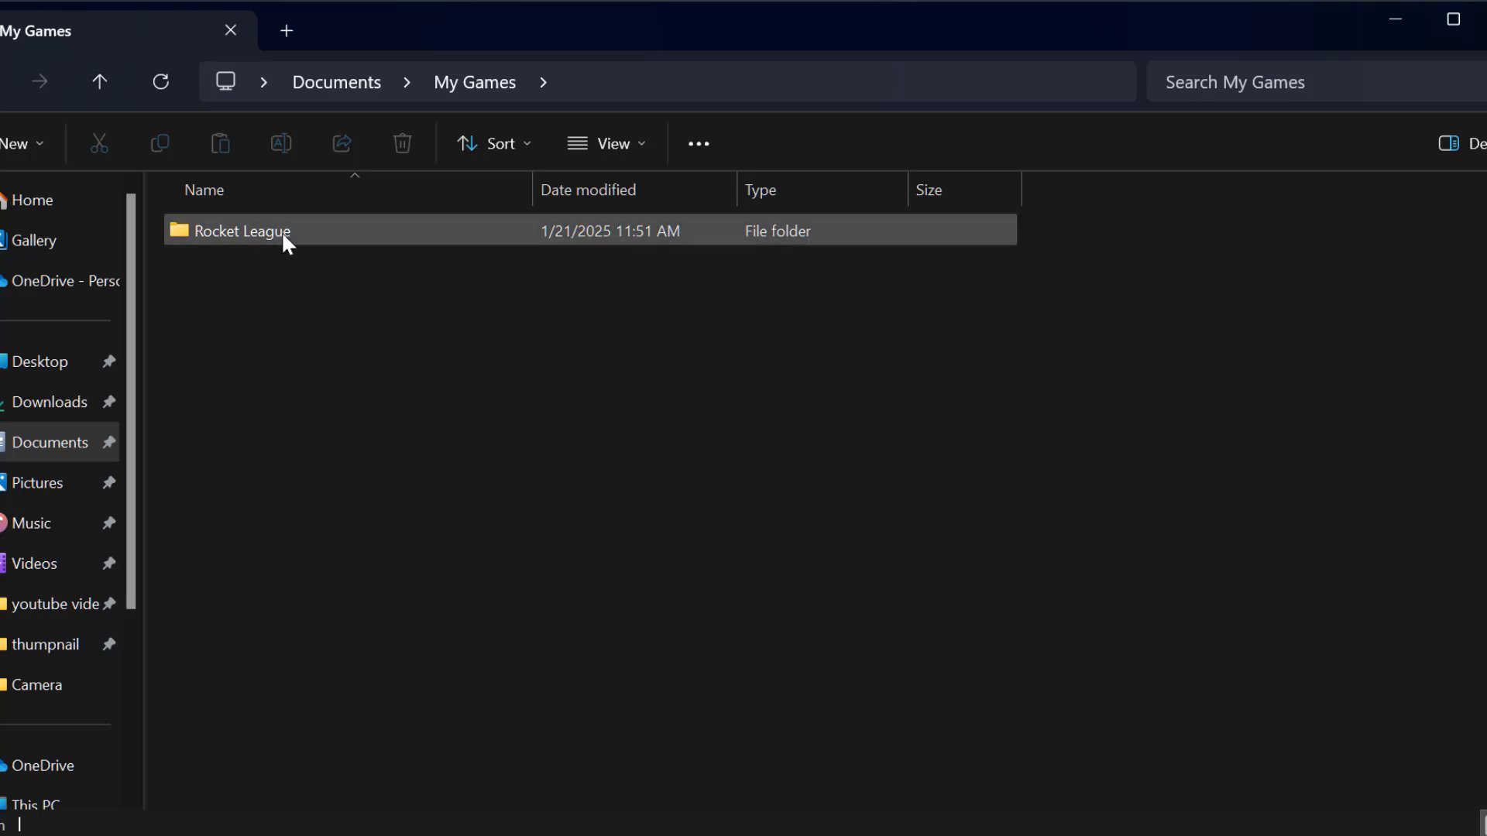
right_click(243, 230)
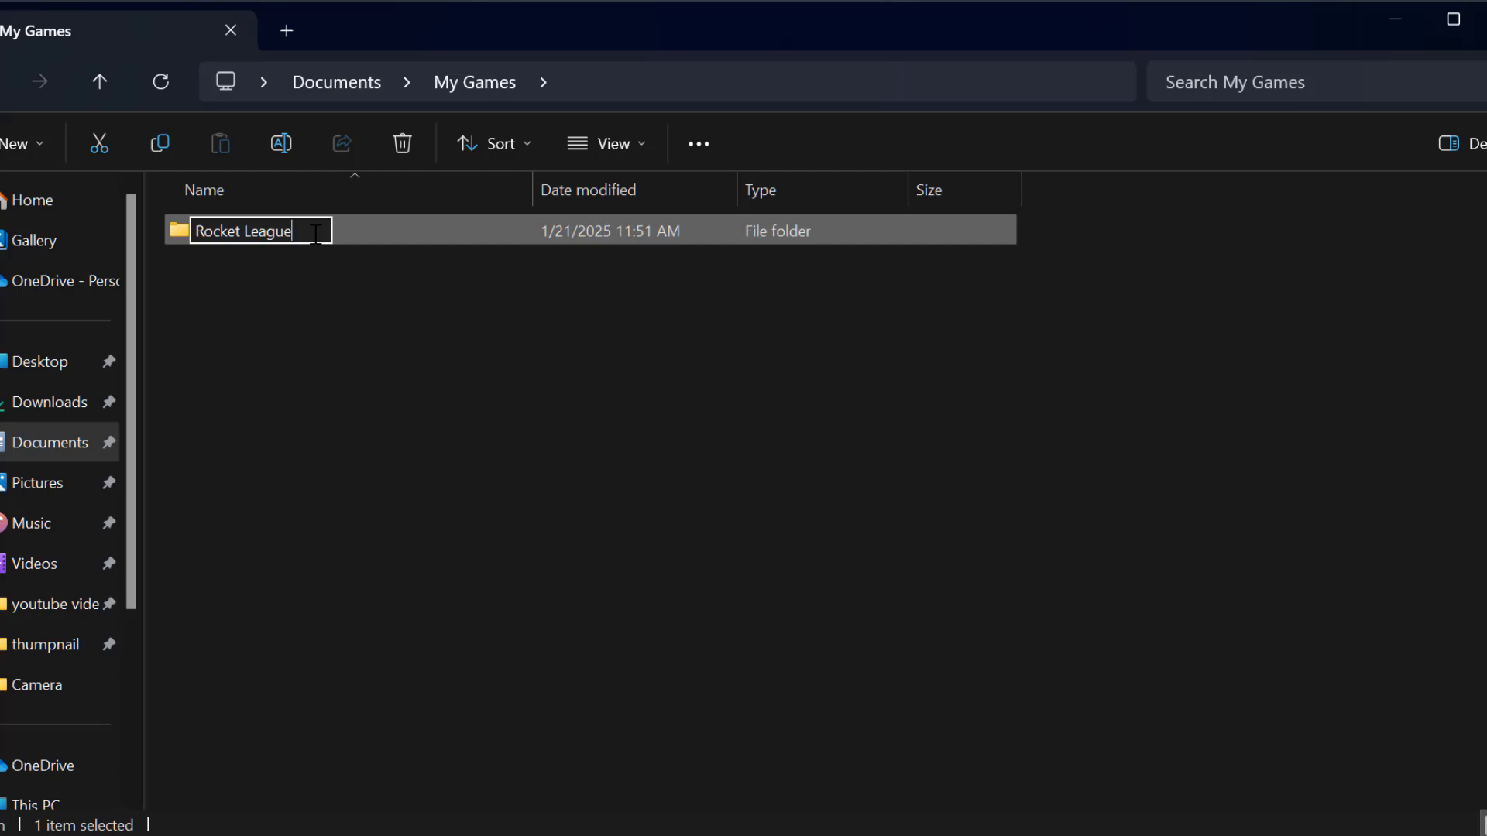
text(old)
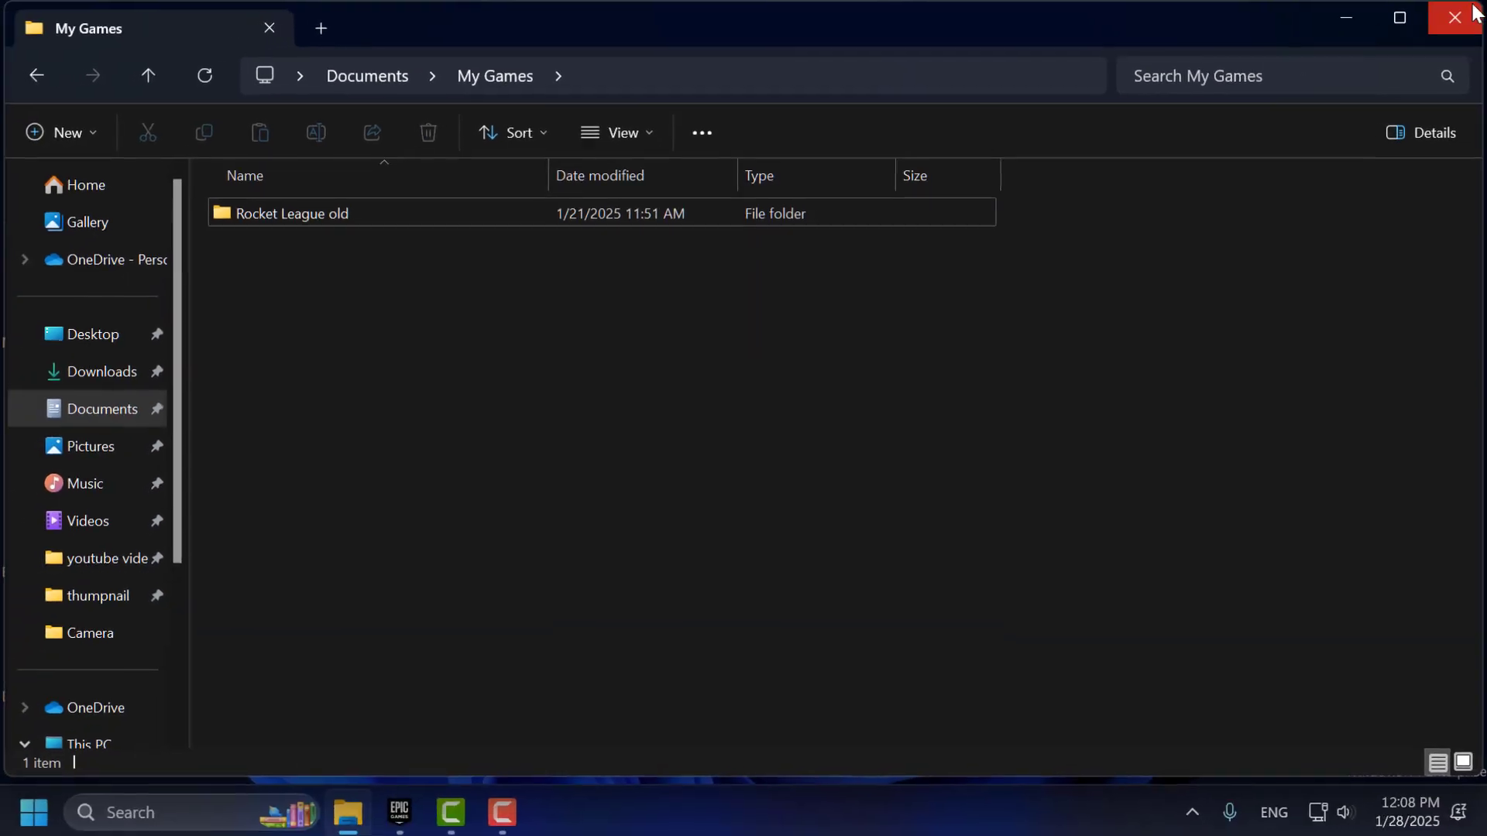
click(1464, 17)
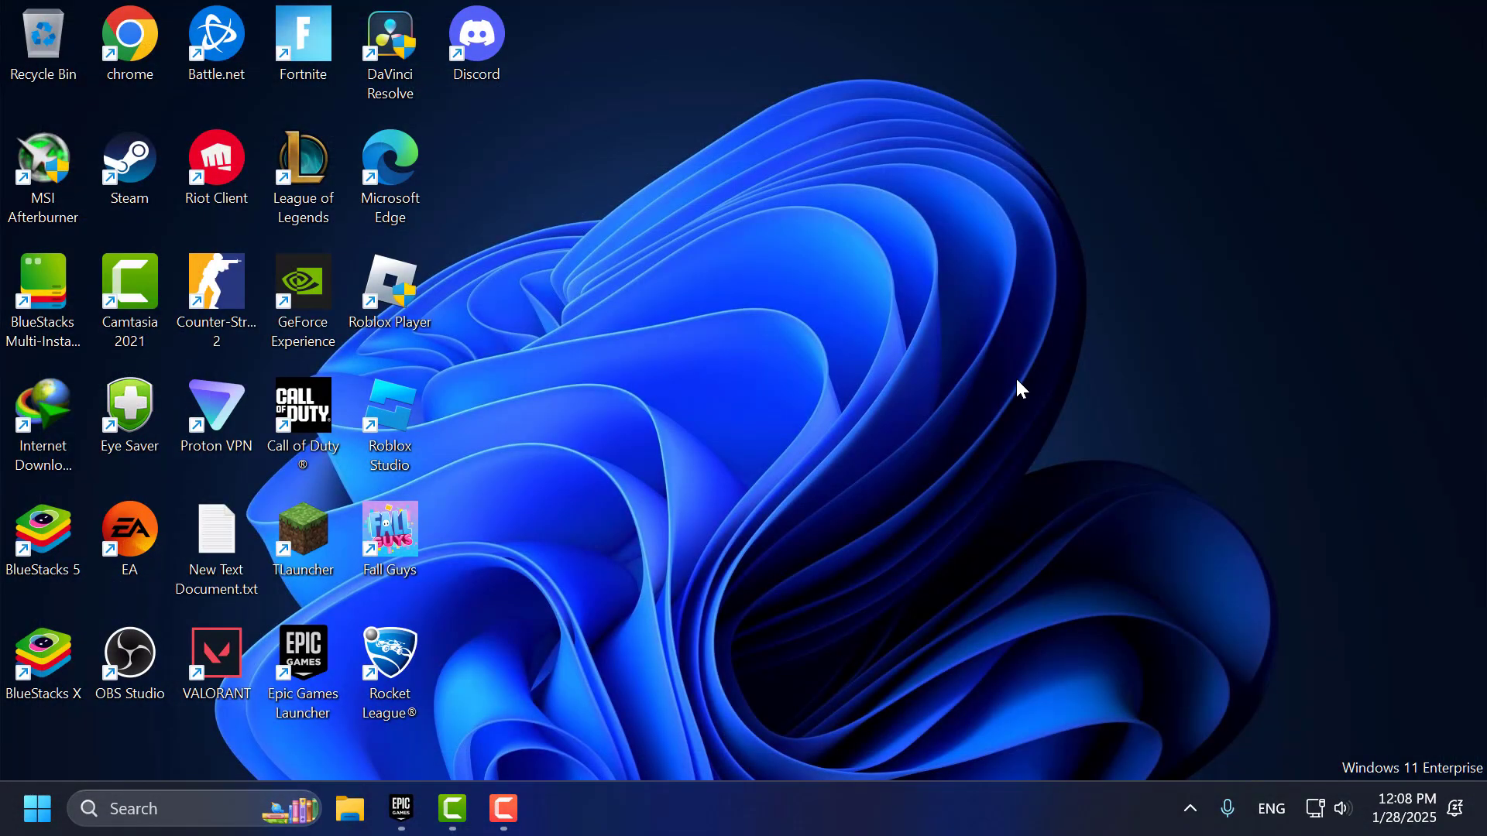